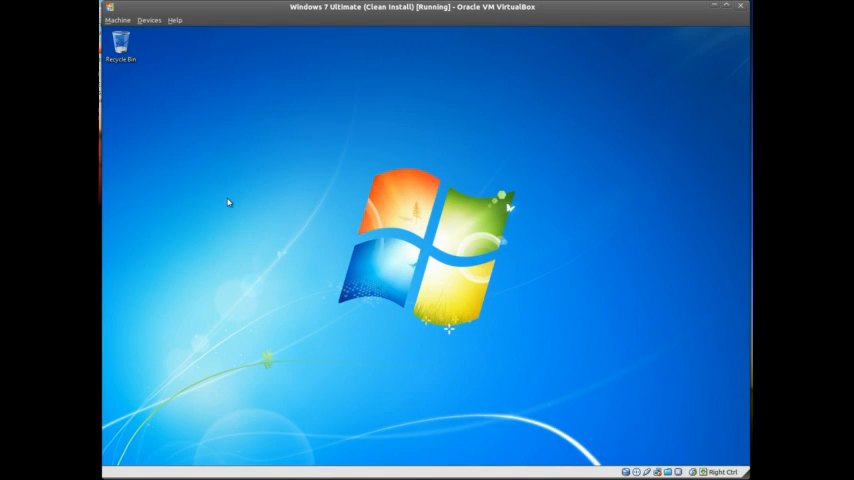
mouse_move(222, 198)
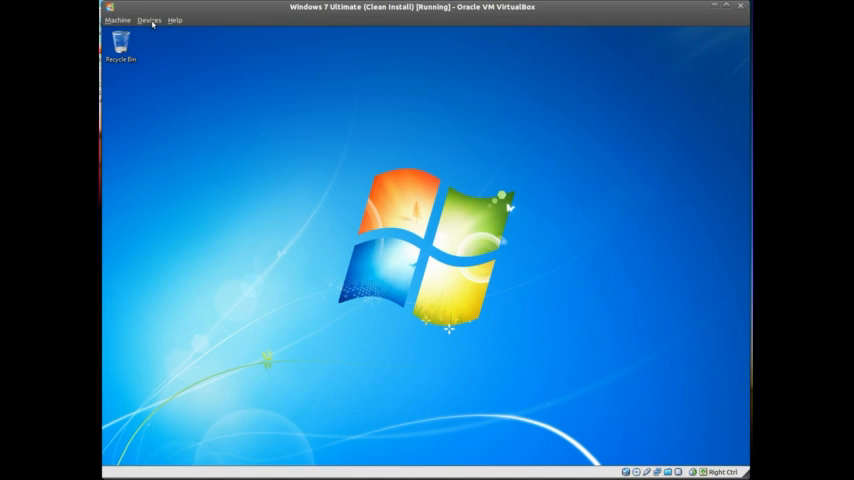
Step: Attach the TuSCCar USB device to the Windows 7 guest from the Devices menu
left_click(148, 20)
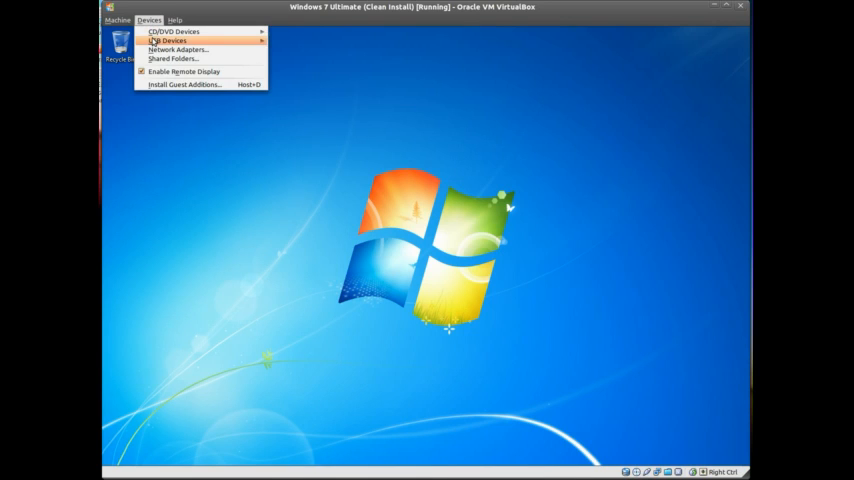
left_click(170, 40)
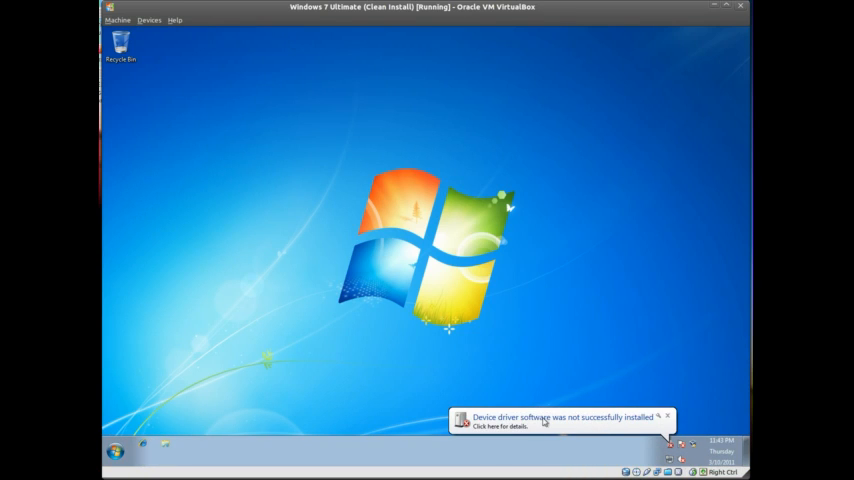
mouse_move(596, 426)
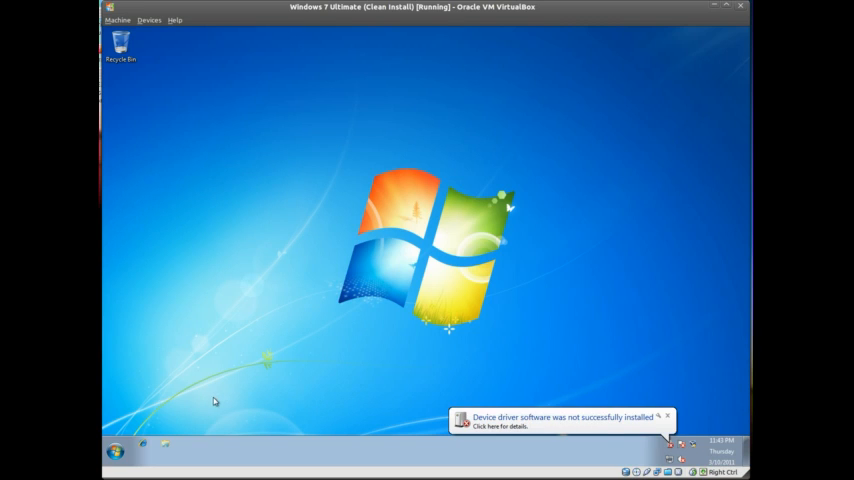
Step: Reach Device Manager via Computer Properties and select TuSCCar under Other devices
left_click(114, 452)
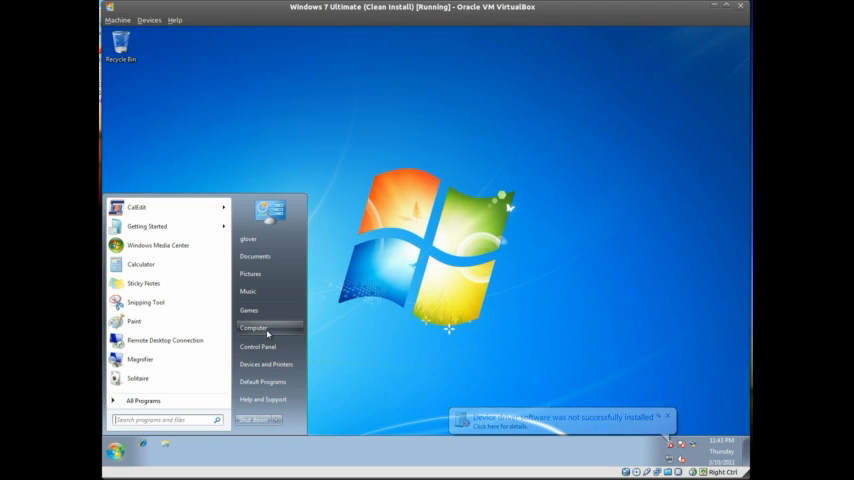
mouse_move(252, 328)
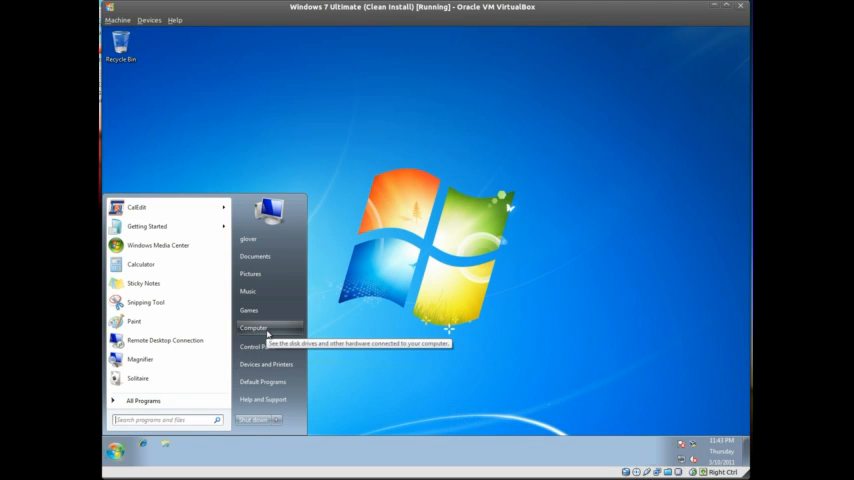
right_click(252, 328)
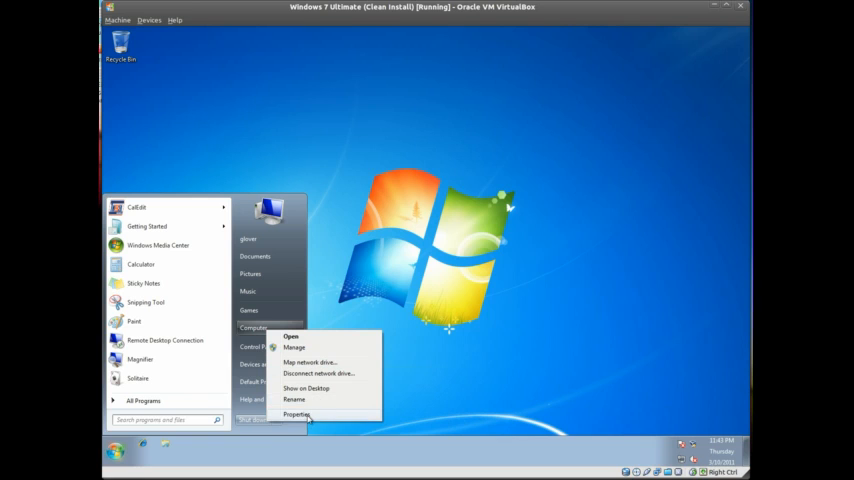
left_click(296, 414)
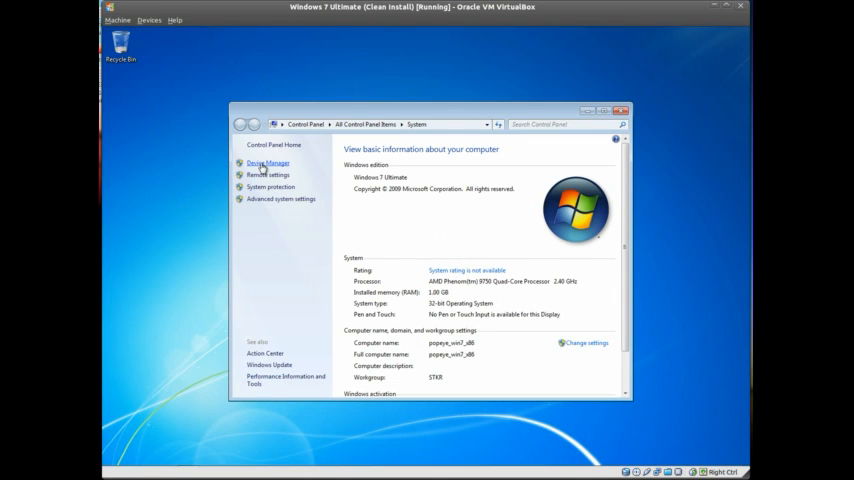
left_click(268, 164)
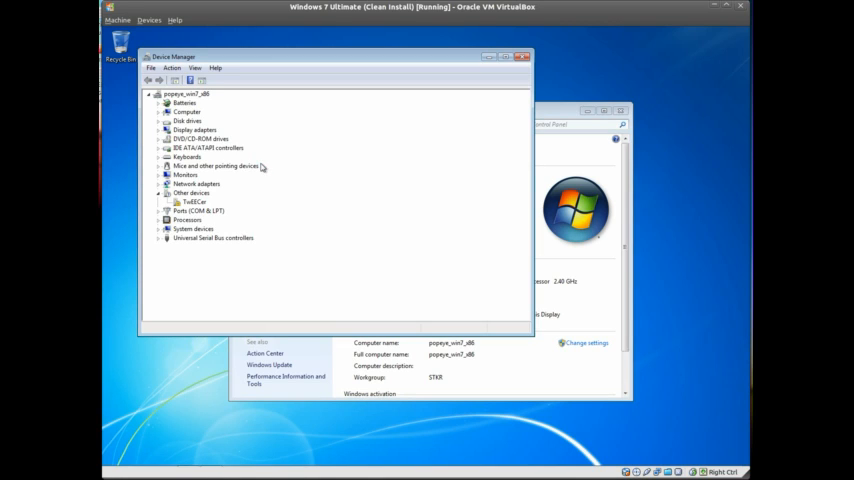
left_click(194, 200)
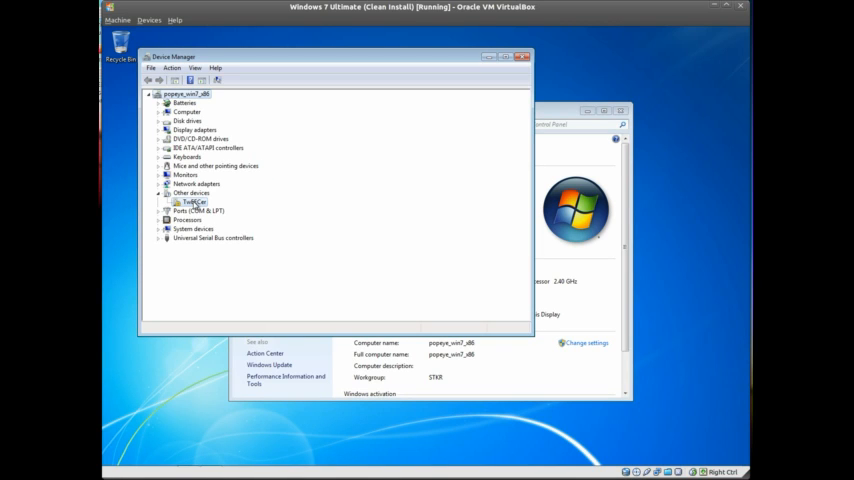
Step: Start the TuSCCar driver update and choose to browse the computer for driver software
double_click(196, 200)
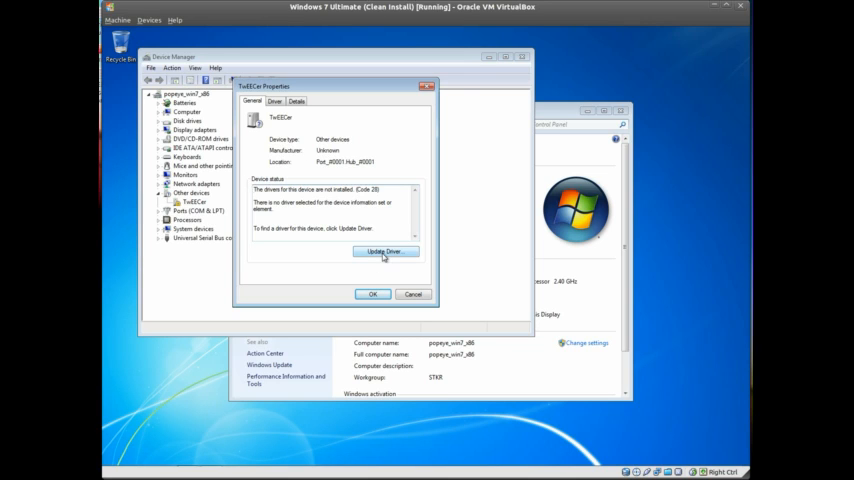
left_click(384, 252)
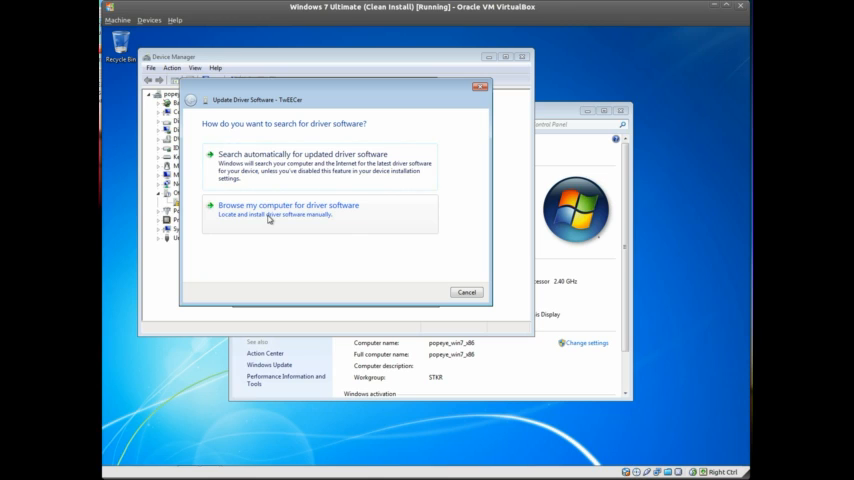
left_click(288, 204)
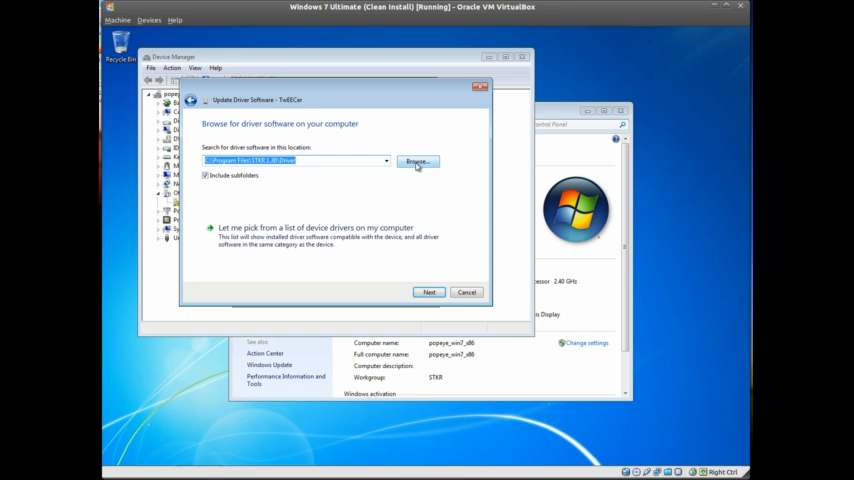
Step: Choose the Driver folder under C:\Program Files as the driver location and begin installing
left_click(416, 160)
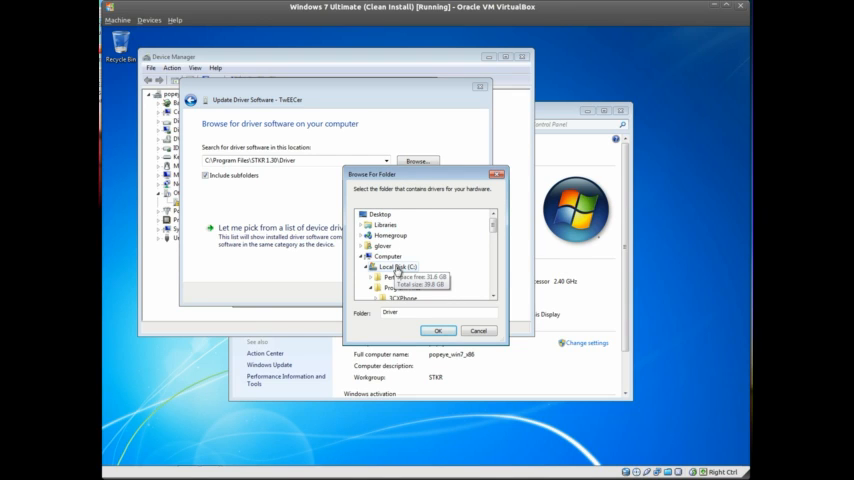
left_click(396, 268)
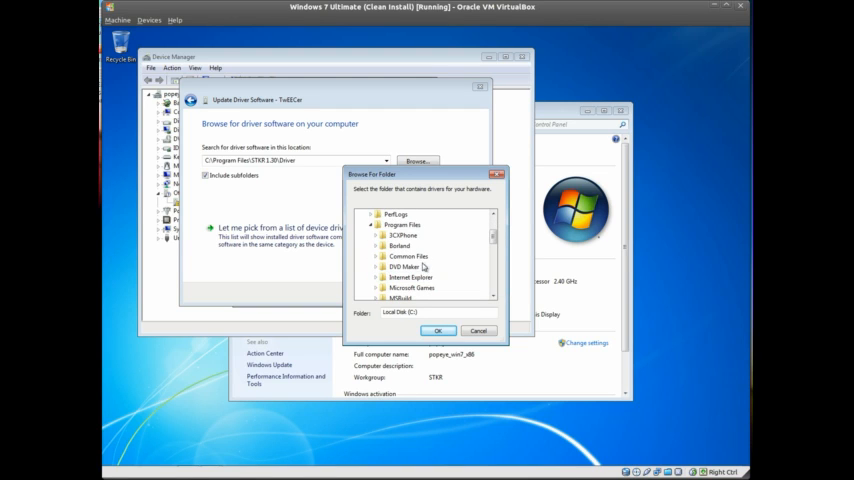
left_click(400, 224)
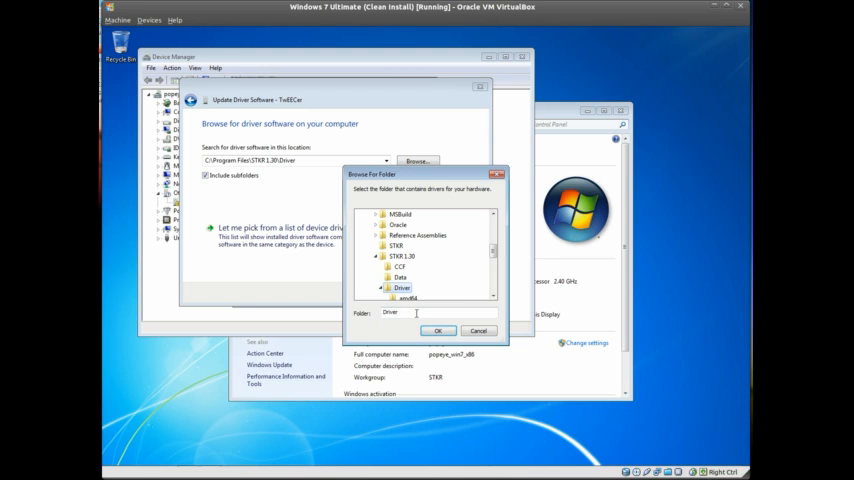
left_click(436, 330)
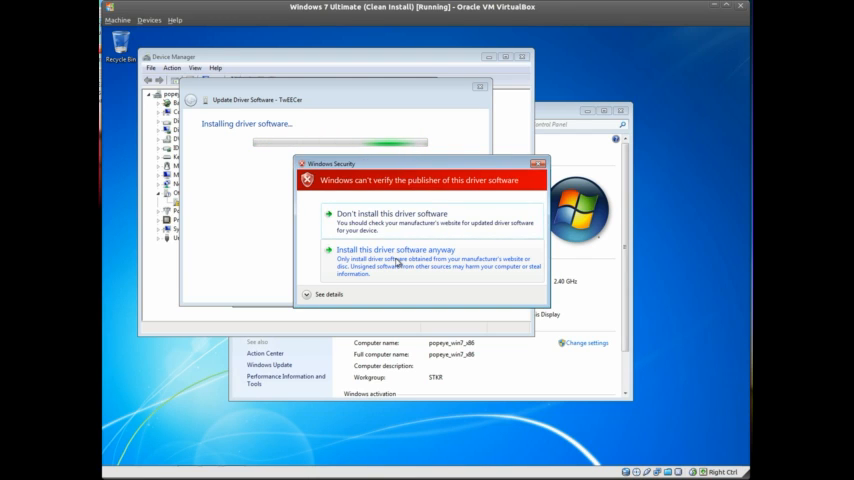
Step: Allow the unverified TuSCCar driver to install anyway and let it complete
left_click(396, 250)
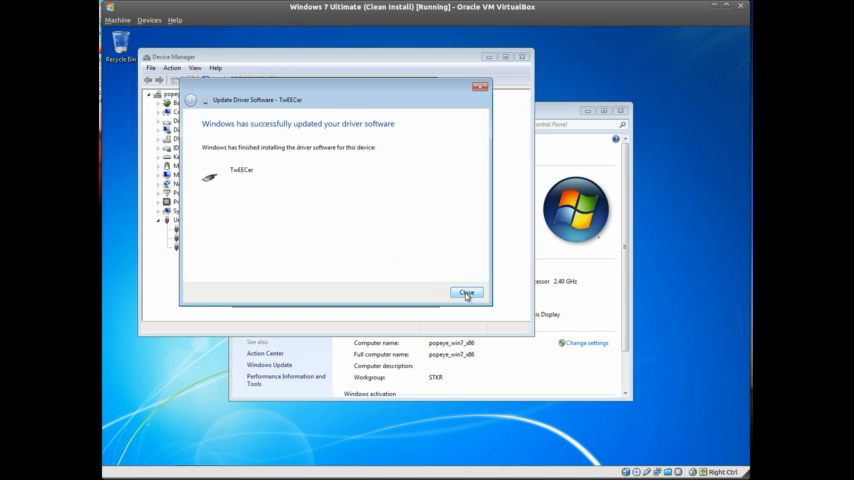
Step: Close the update wizard and TuSCCar Properties, leaving it under USB controllers
left_click(466, 292)
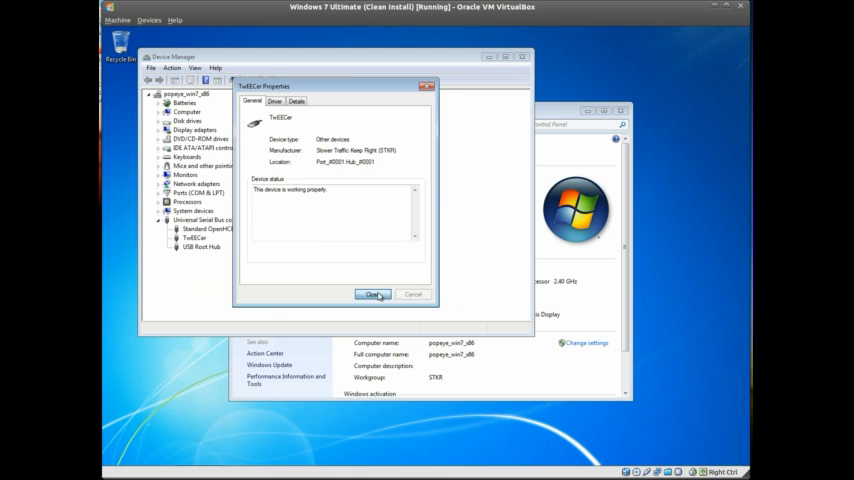
left_click(372, 294)
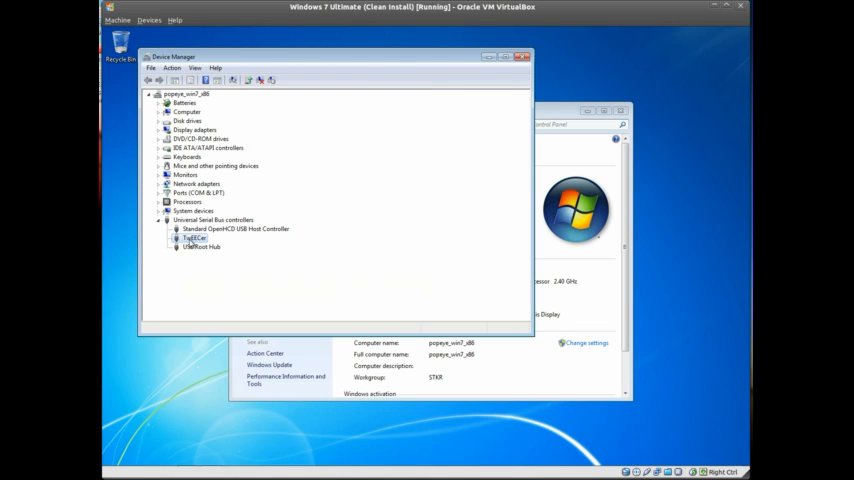